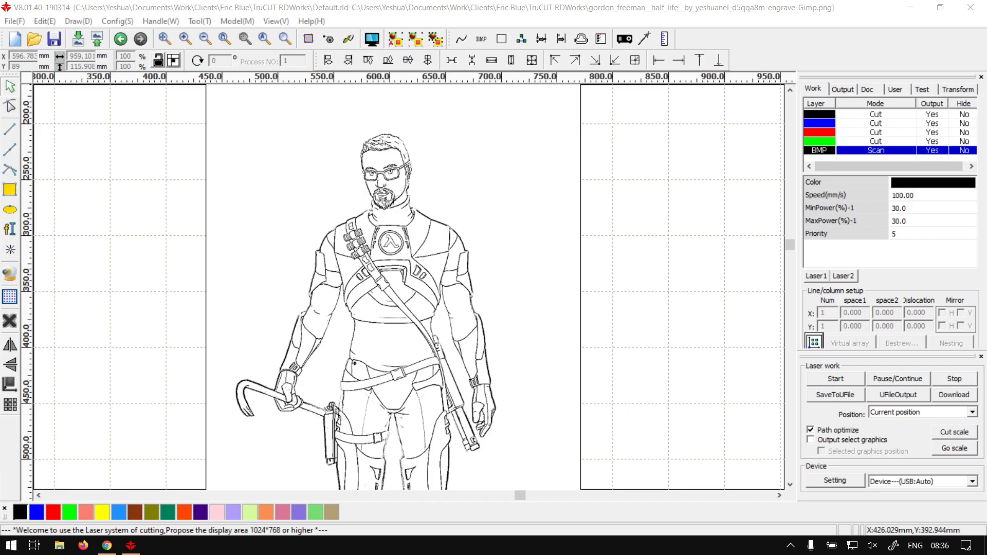
mouse_move(766, 230)
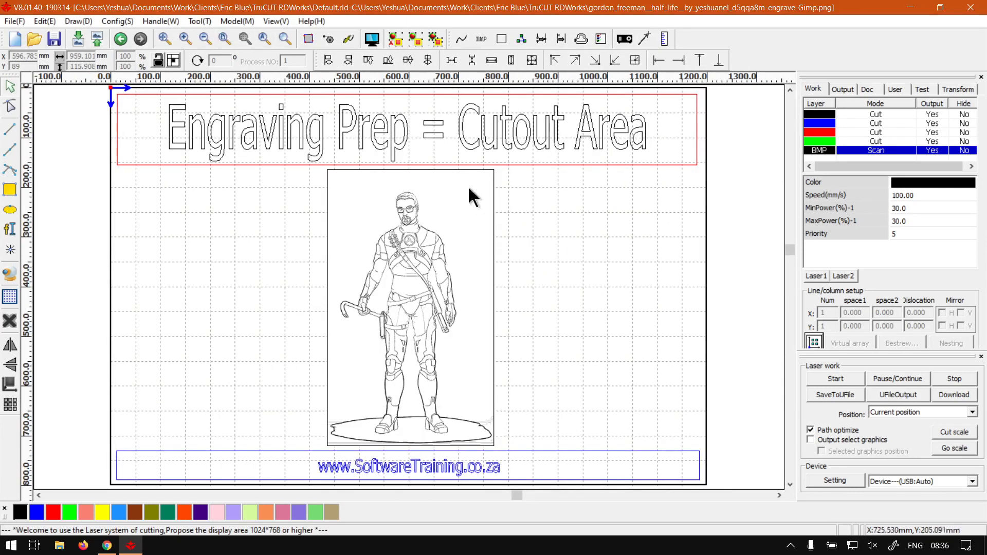
mouse_move(311, 166)
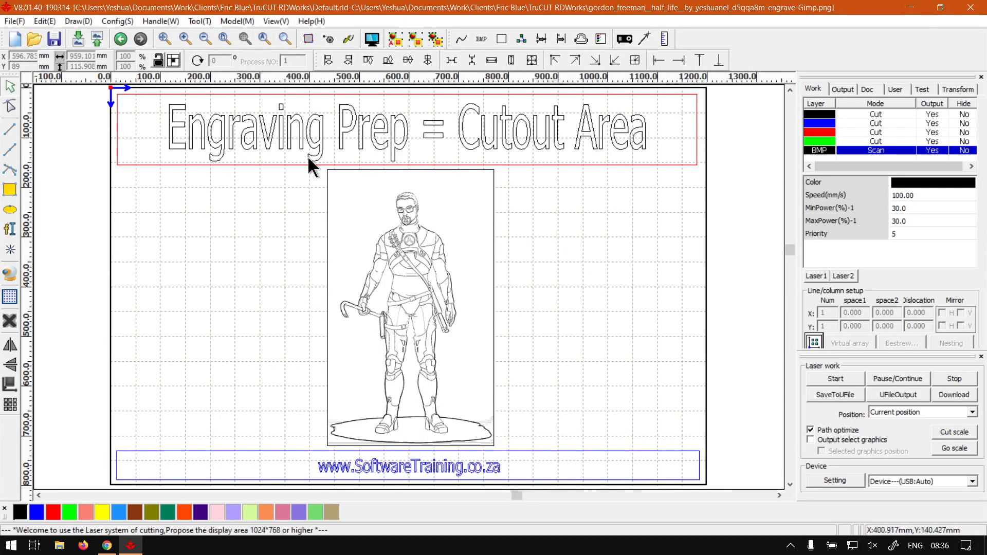
mouse_move(444, 213)
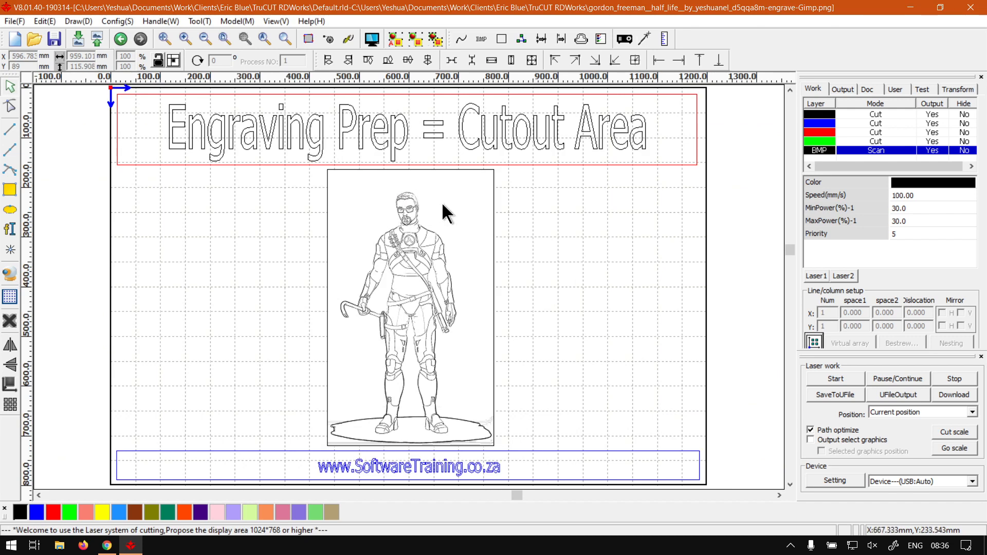
mouse_move(438, 525)
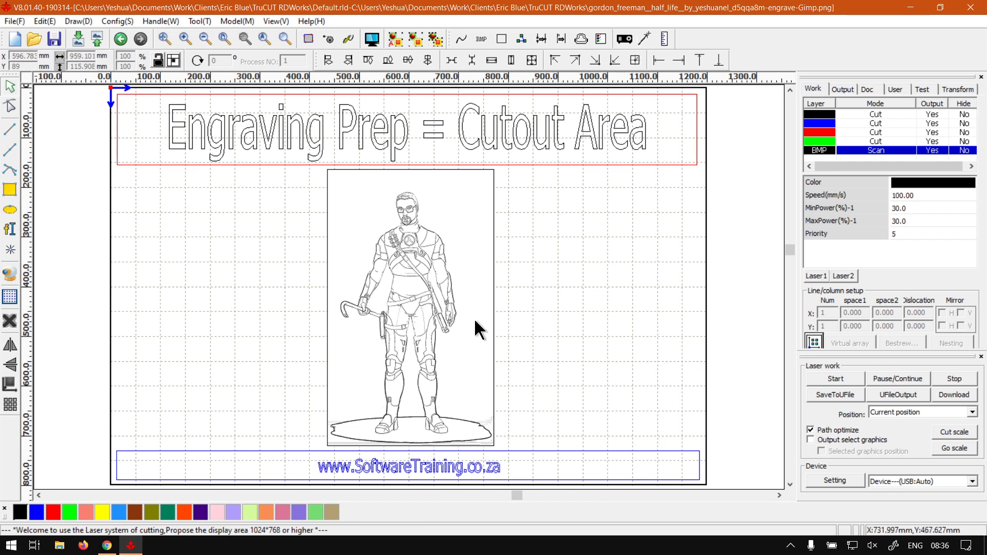
mouse_move(635, 175)
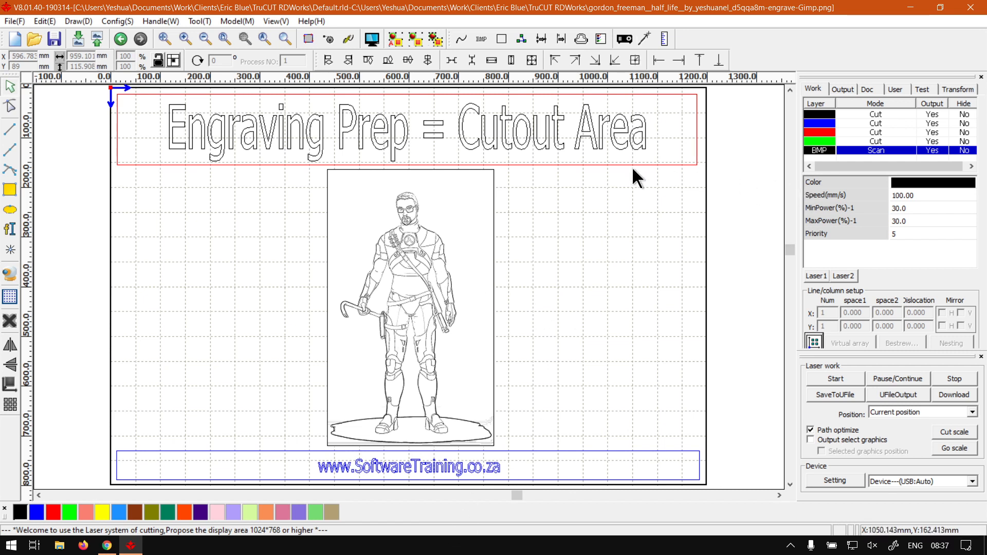
mouse_move(453, 196)
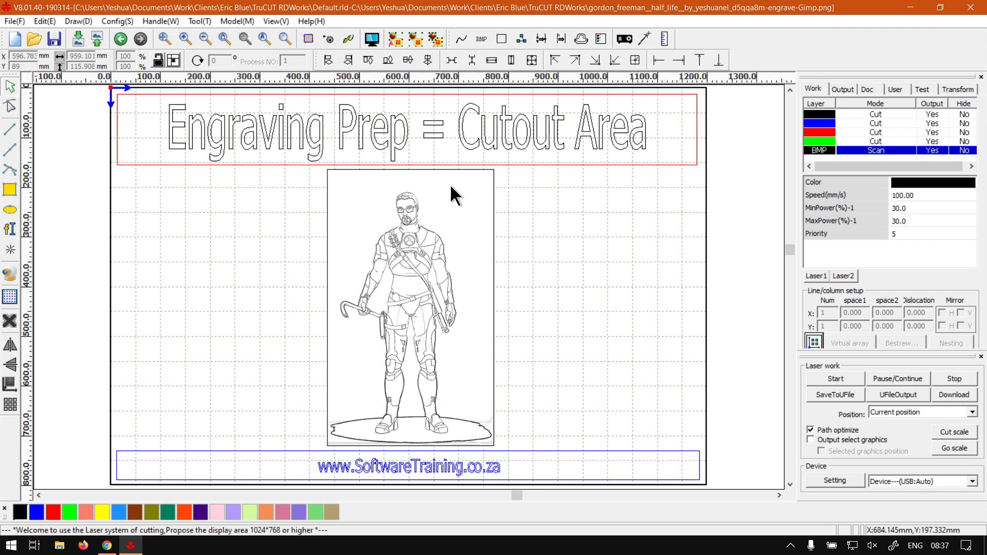
mouse_move(425, 139)
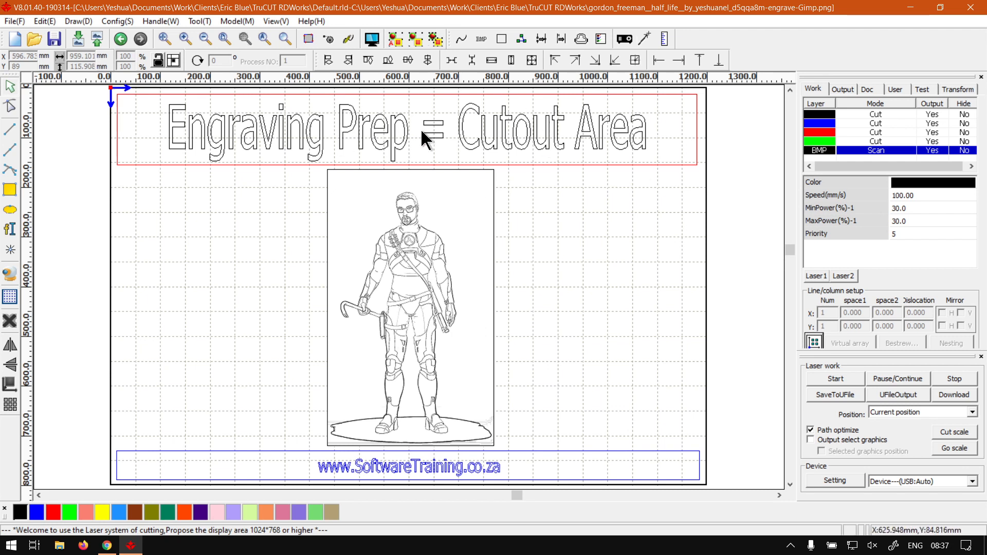
mouse_move(424, 189)
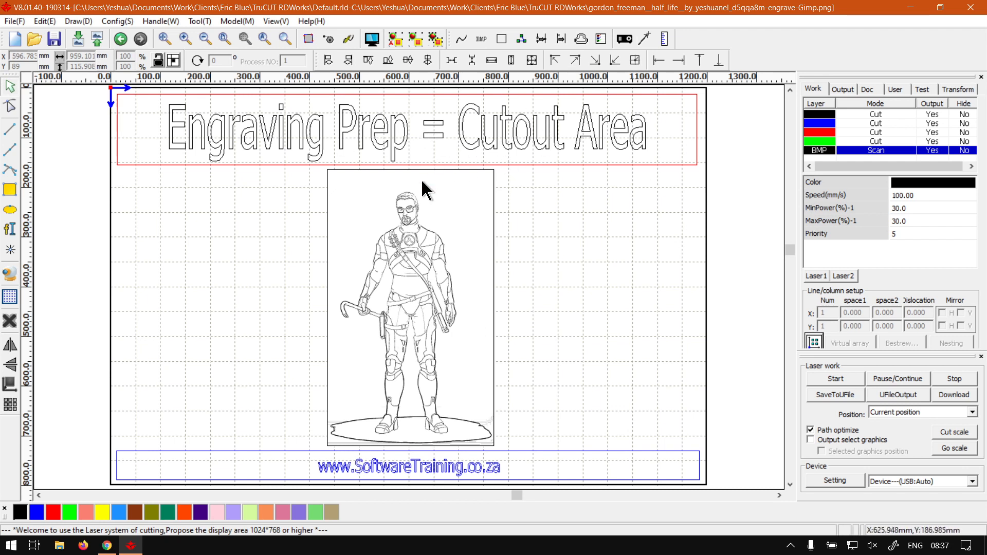
mouse_move(452, 341)
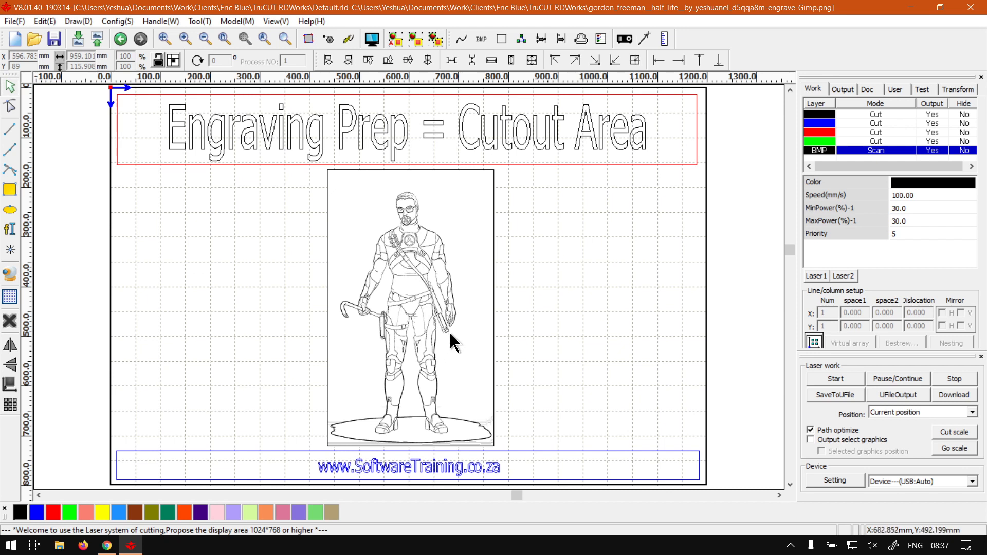
mouse_move(492, 313)
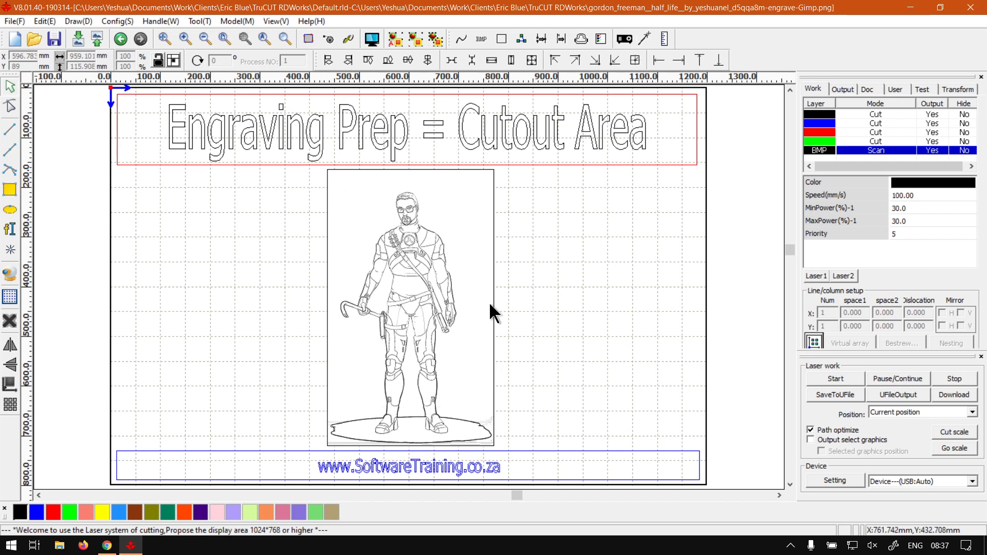
mouse_move(433, 226)
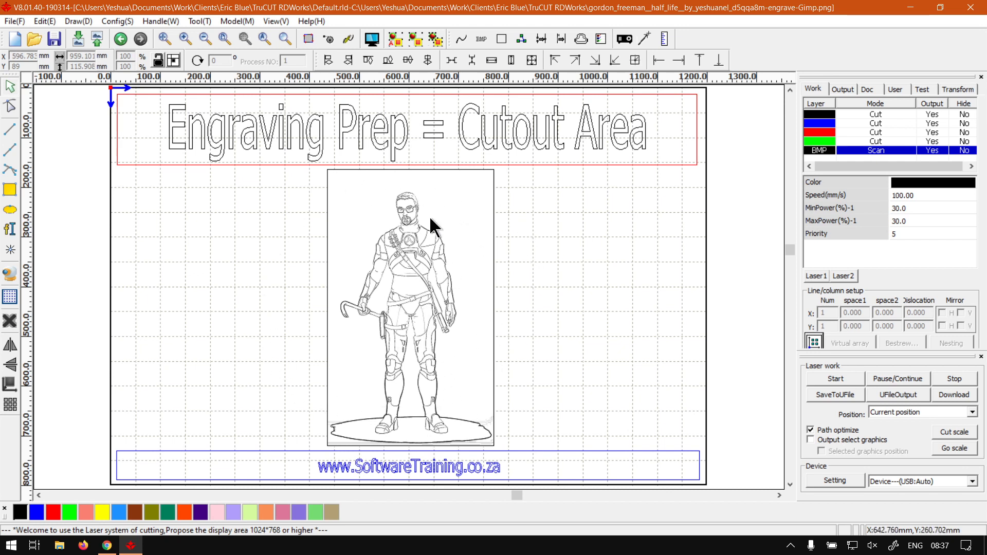
mouse_move(341, 217)
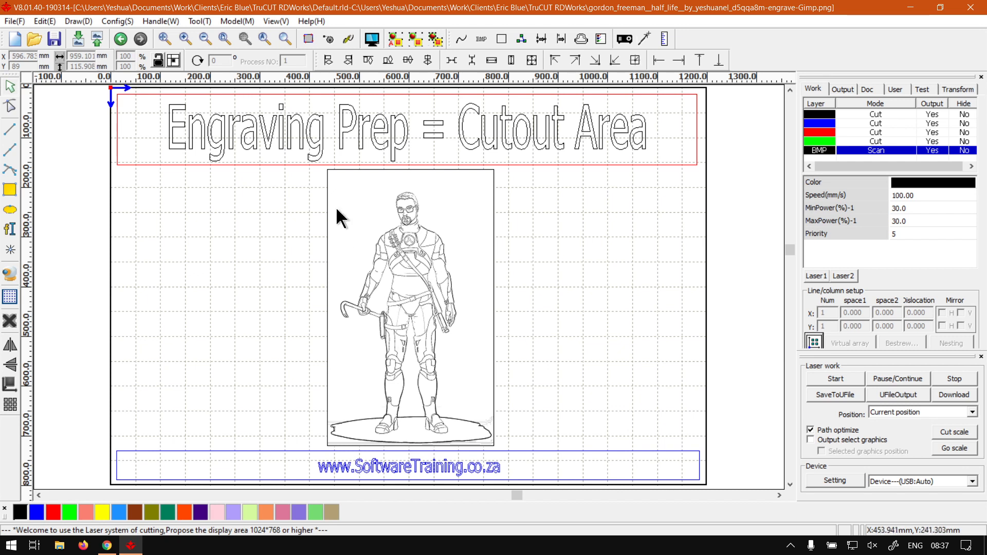
mouse_move(285, 253)
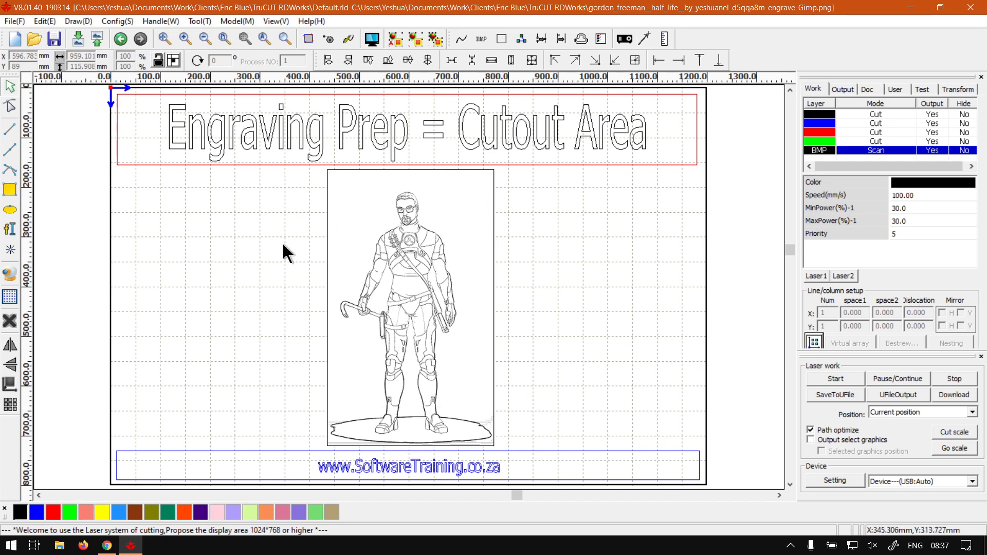
mouse_move(416, 431)
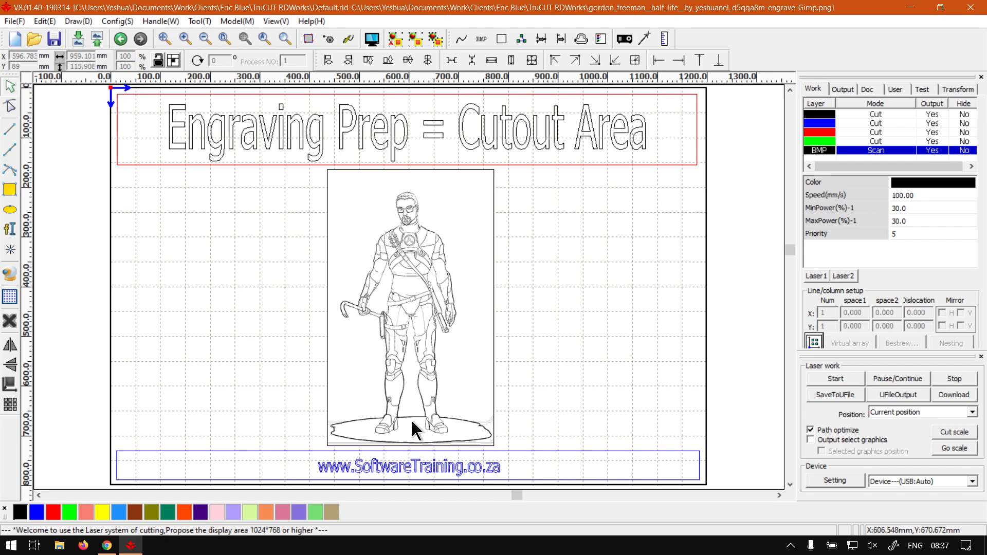
mouse_move(455, 426)
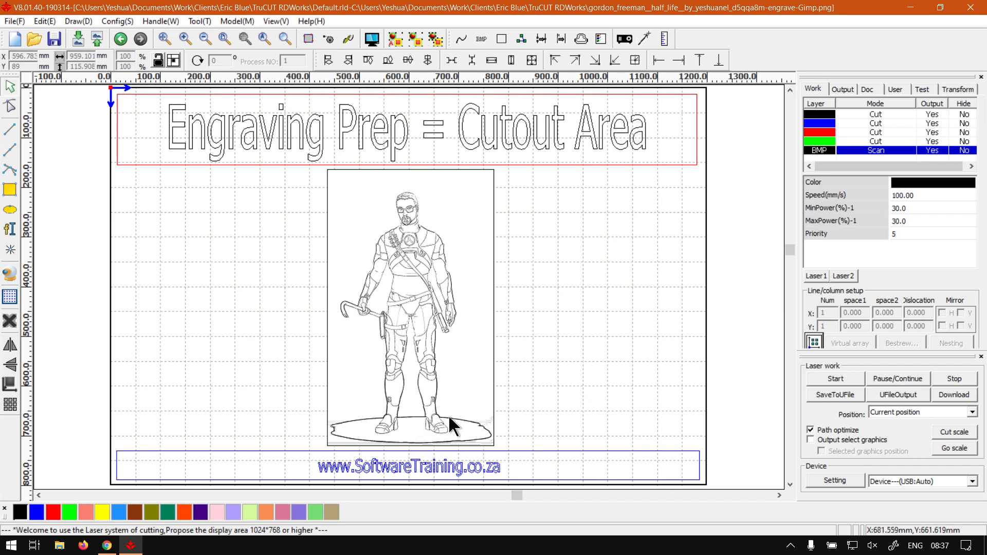
mouse_move(441, 412)
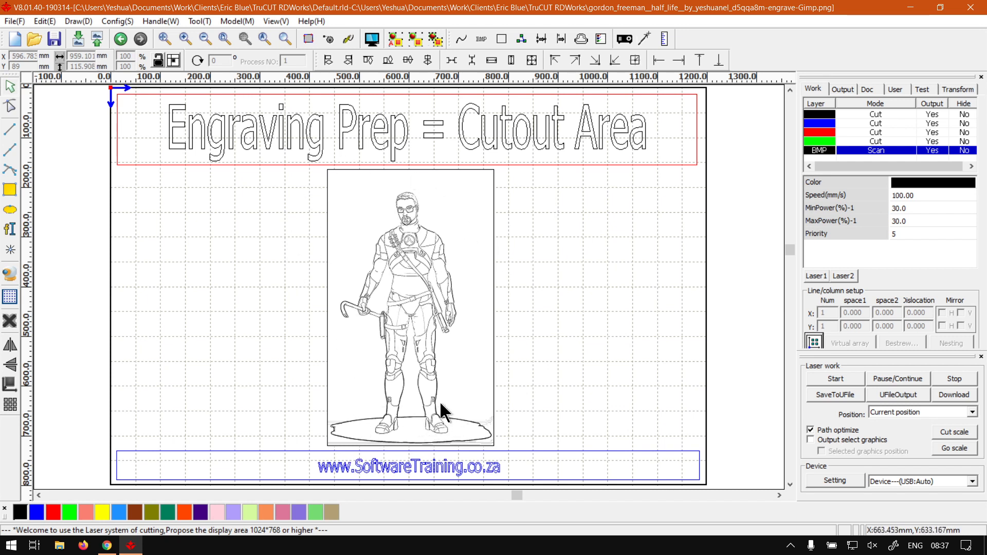
mouse_move(434, 408)
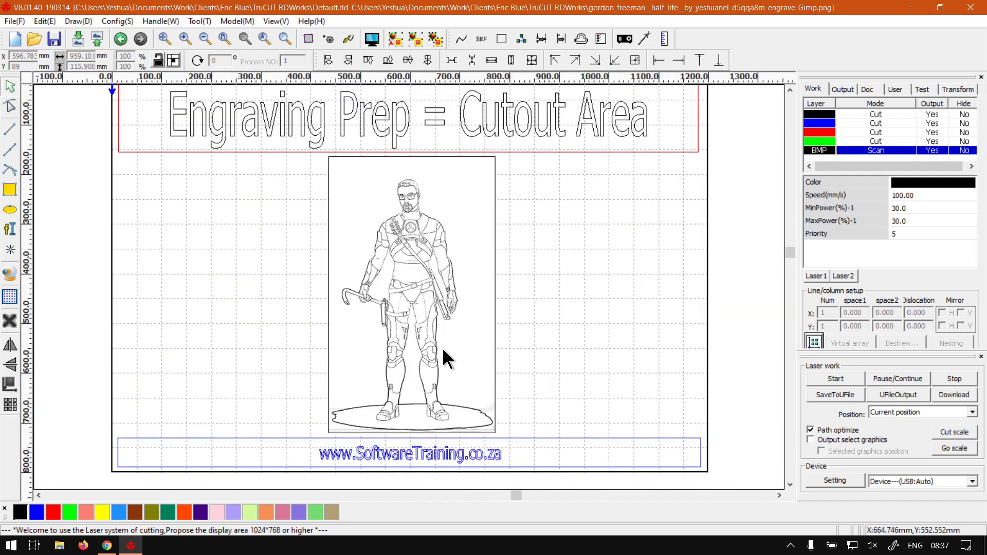
mouse_move(487, 420)
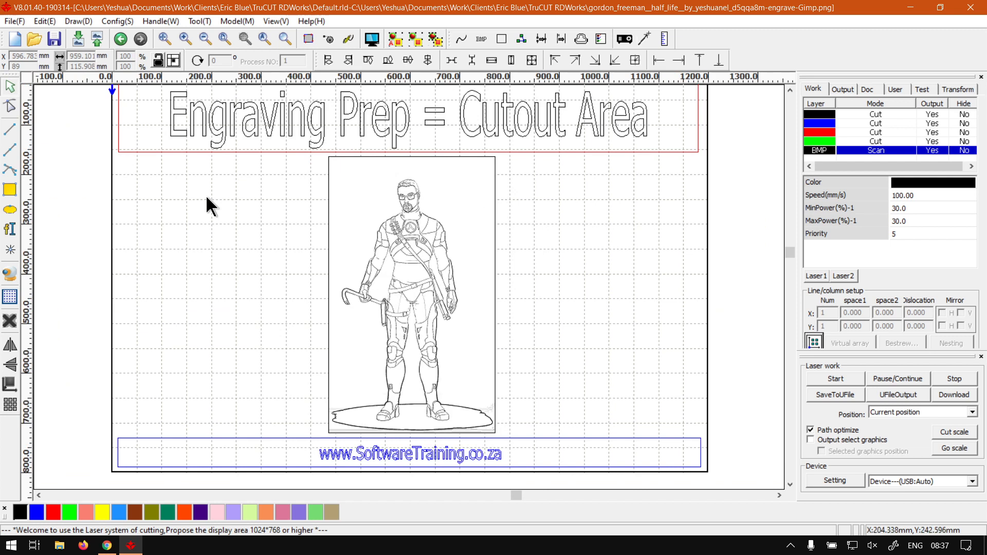
mouse_move(291, 247)
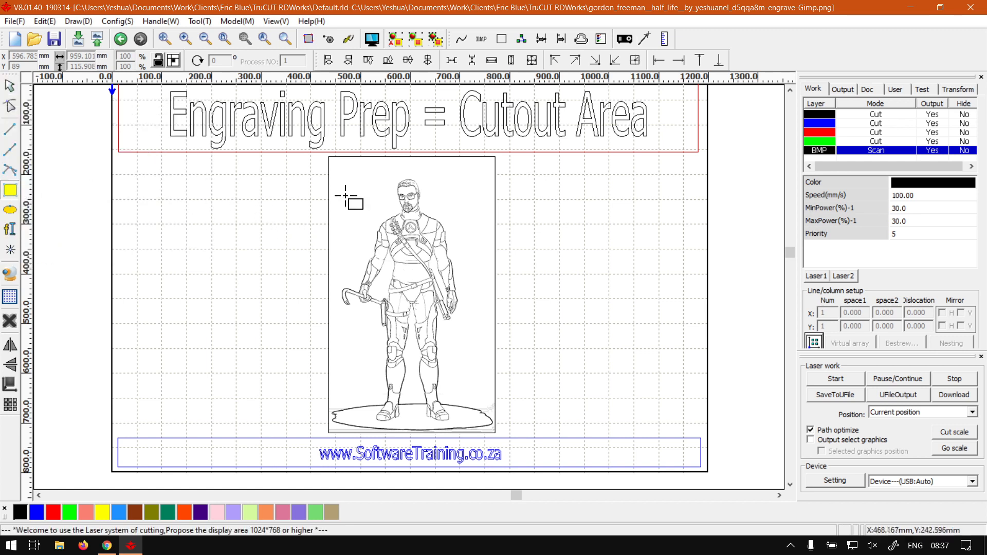
mouse_move(337, 166)
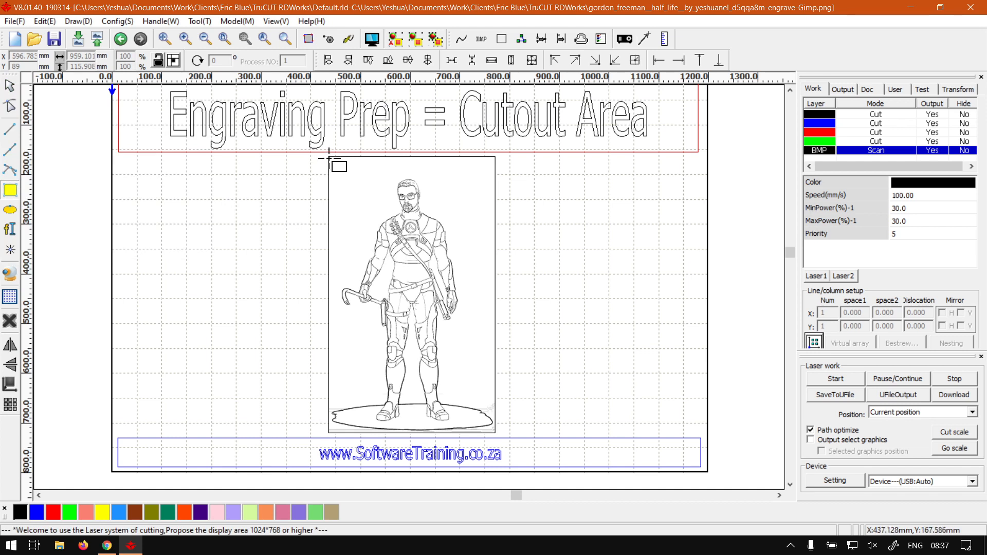
mouse_move(329, 161)
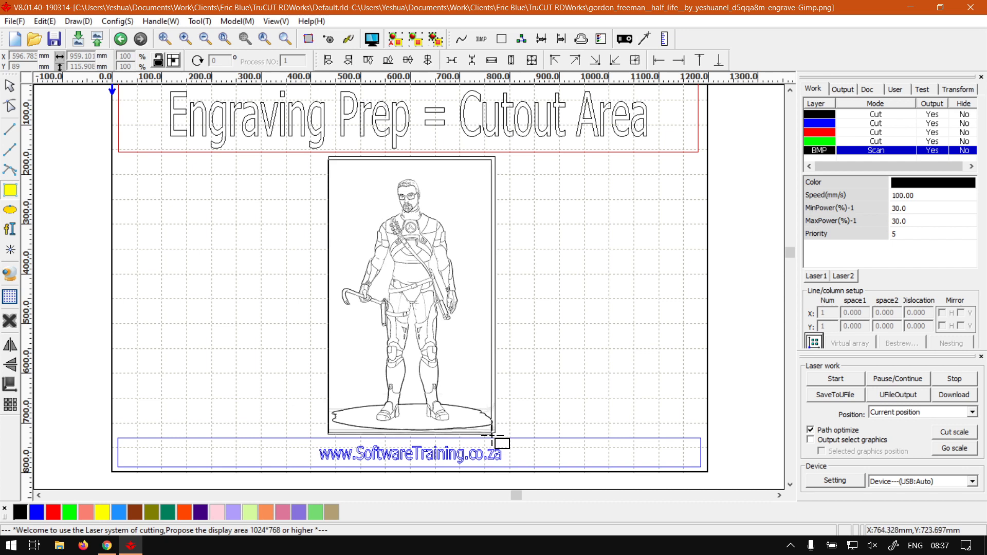
mouse_move(501, 434)
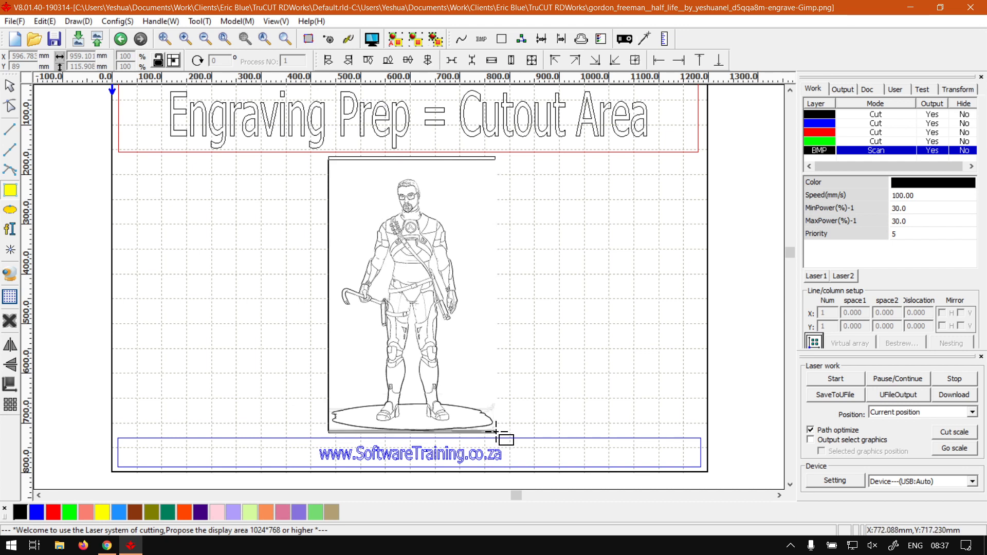
mouse_move(497, 434)
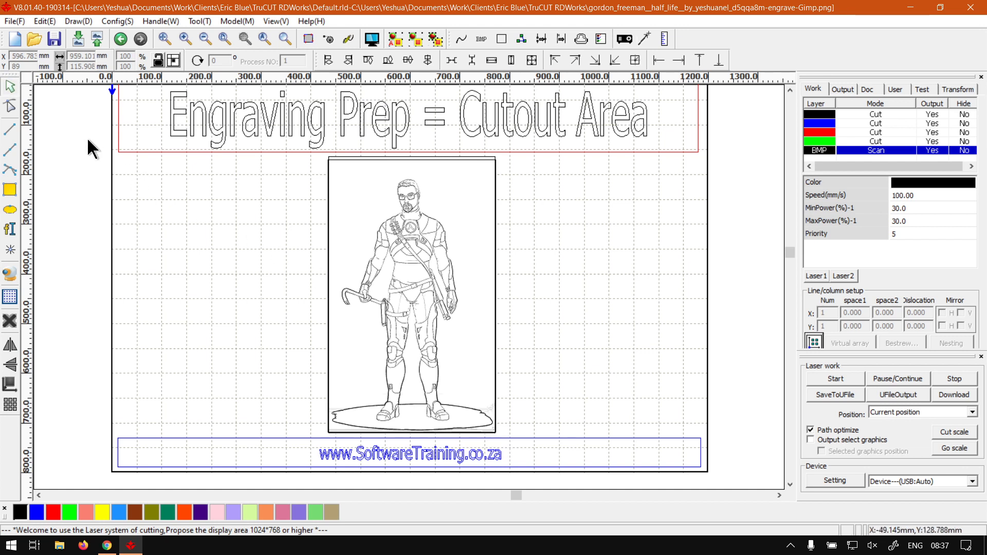
mouse_move(497, 227)
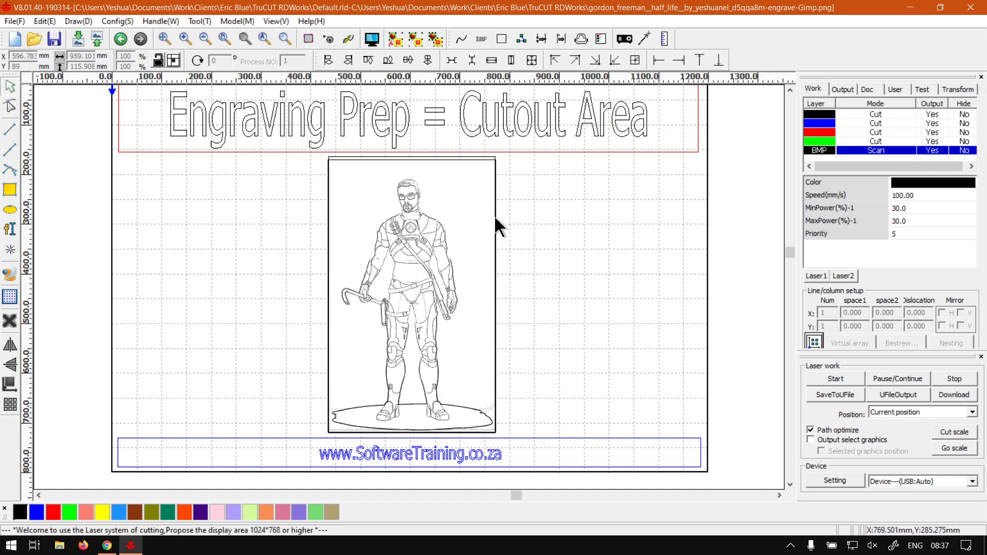
Assign the border rectangle to the red Cut layer (20 mm/s, 100% power) enclosing the bitmap.
left_click(411, 295)
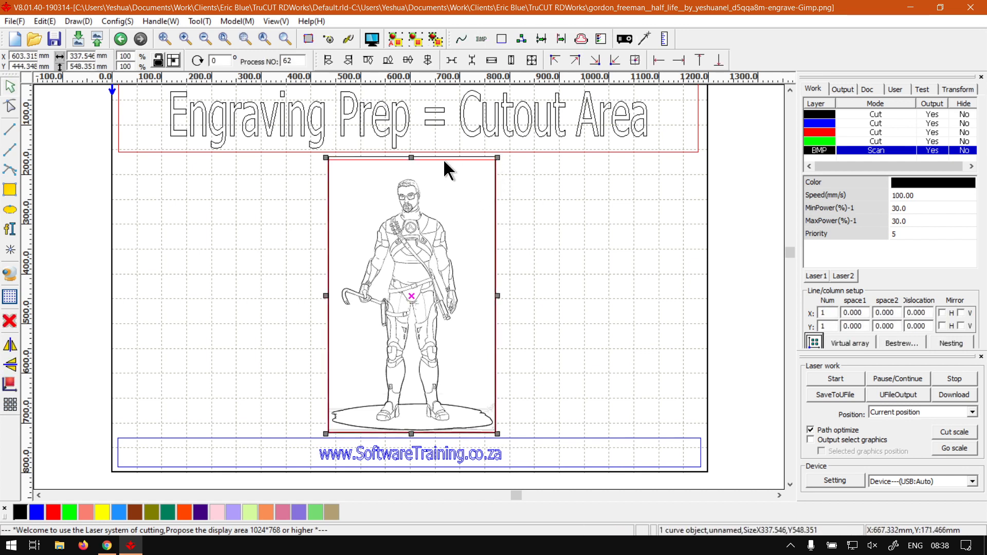
mouse_move(409, 155)
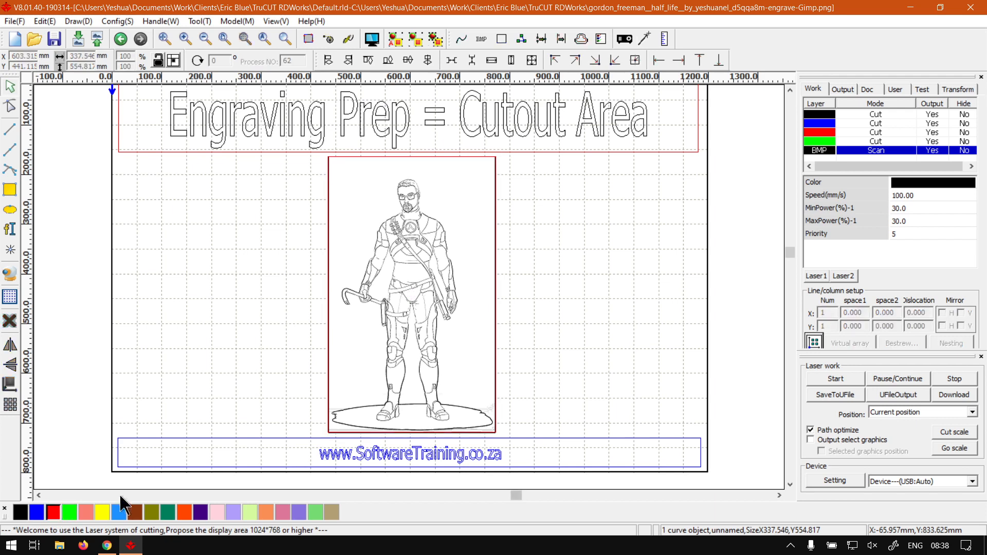
left_click(850, 133)
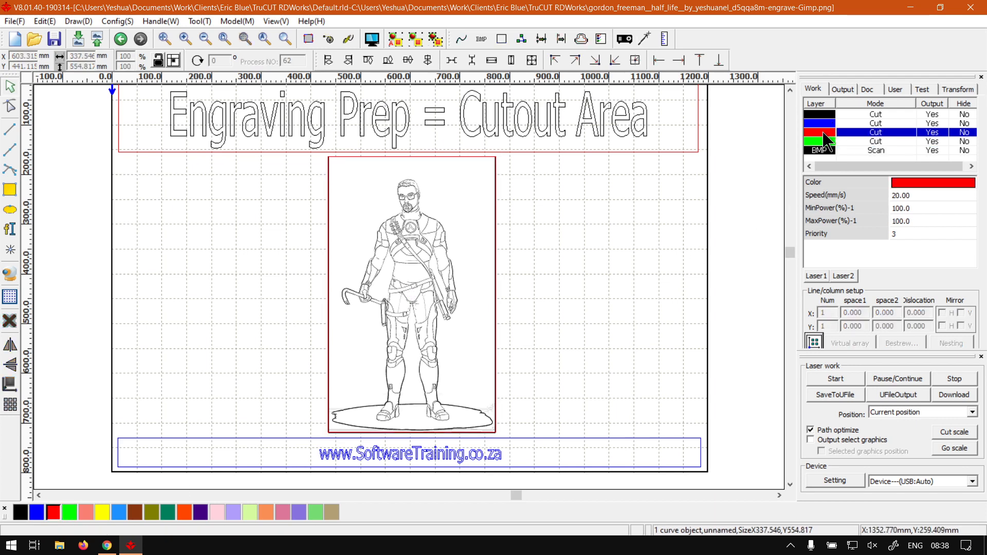
left_click(410, 296)
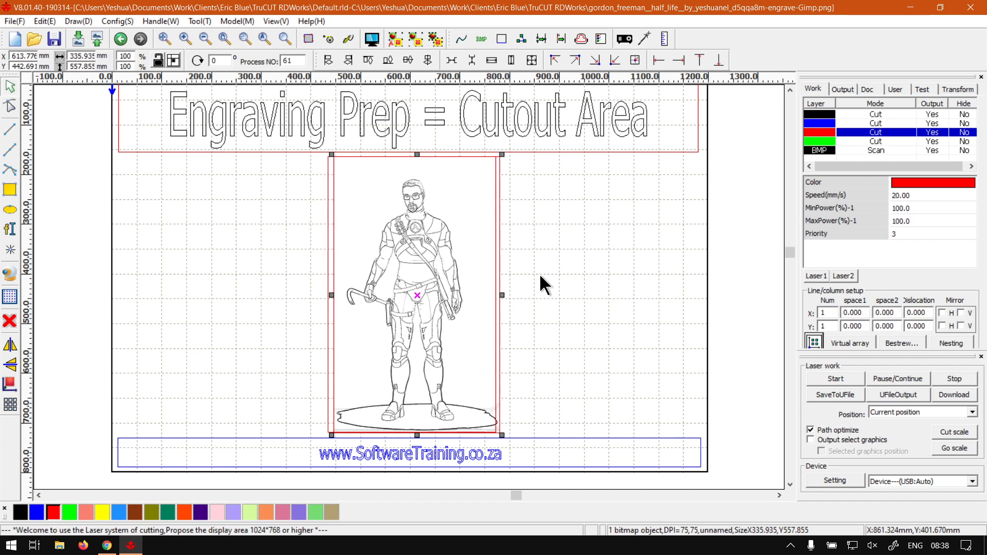
left_click(708, 214)
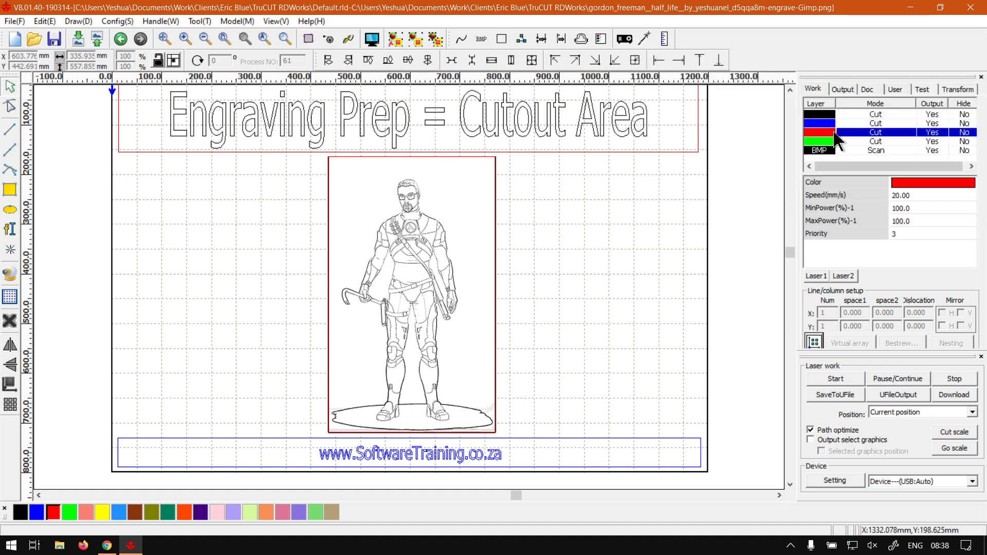
mouse_move(882, 130)
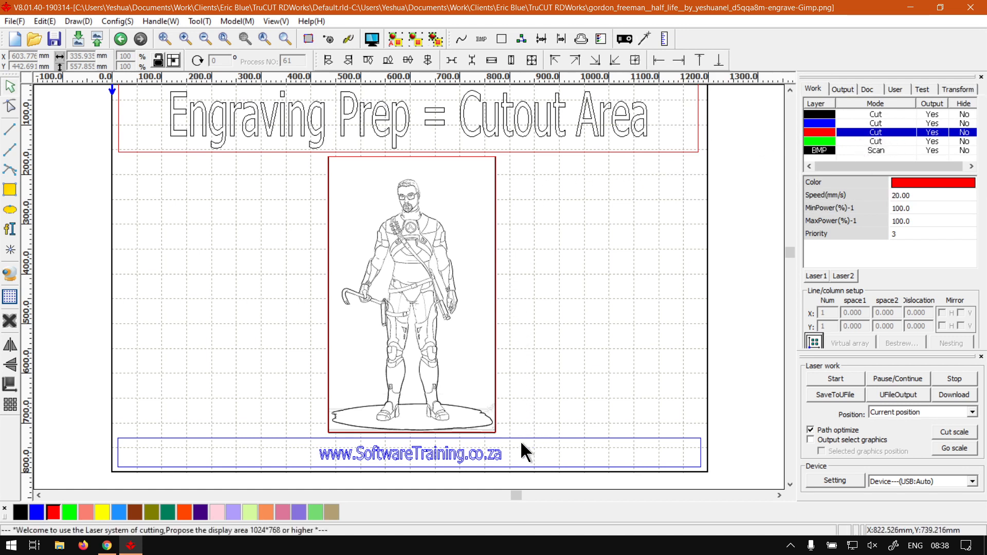
left_click(409, 296)
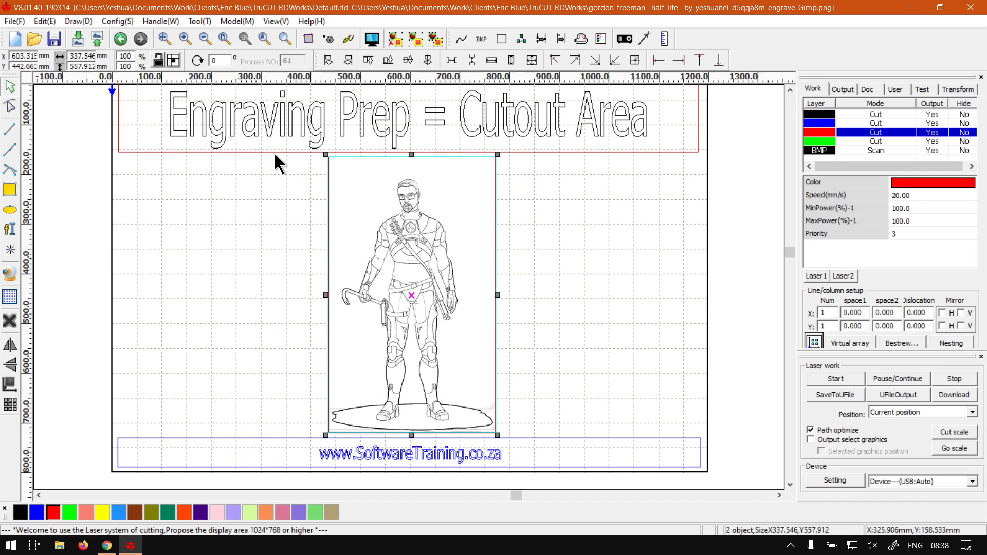
left_click(60, 154)
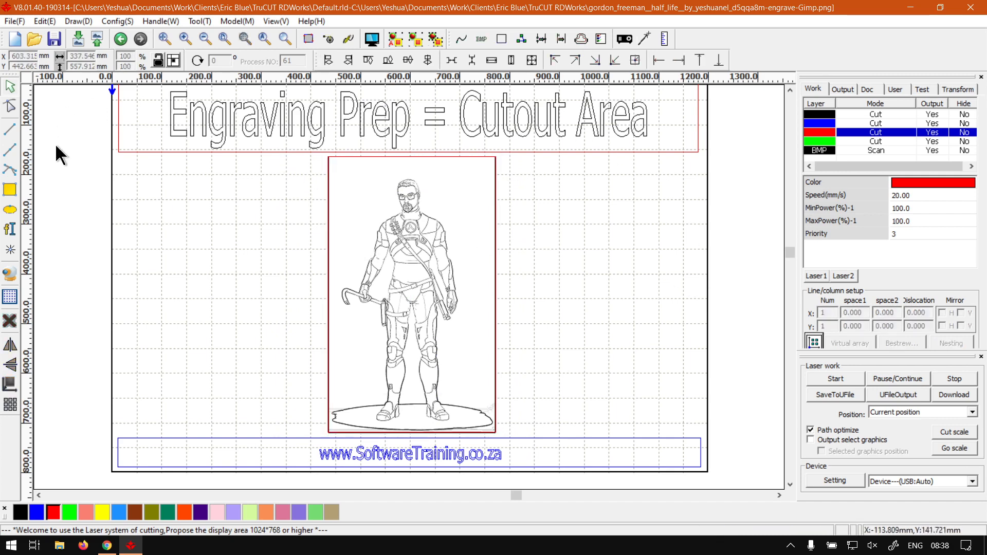
mouse_move(359, 133)
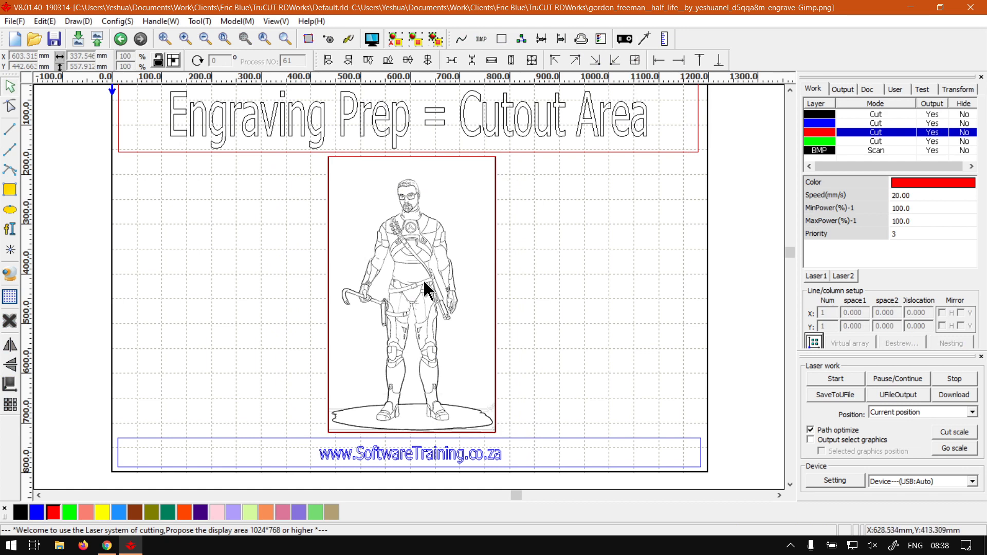
left_click(413, 290)
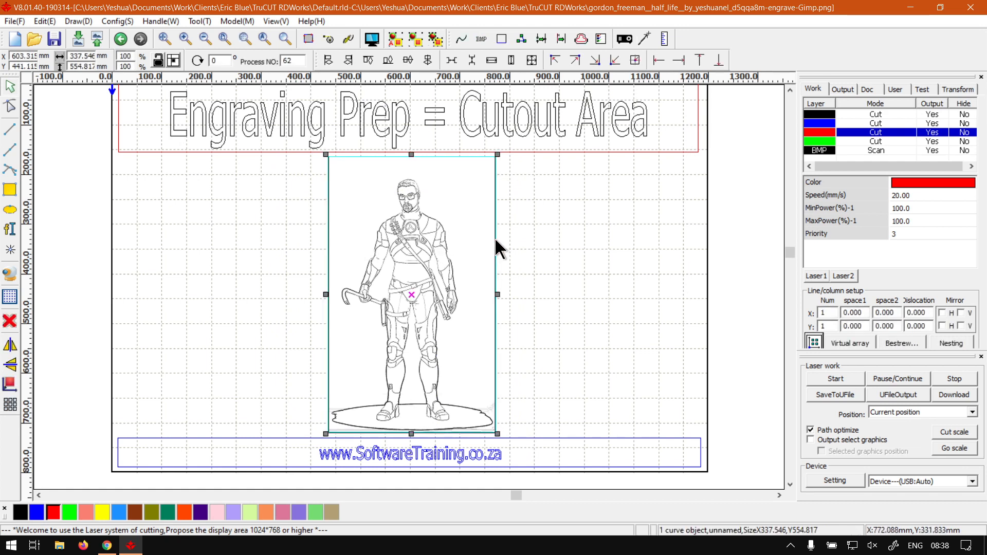
mouse_move(332, 317)
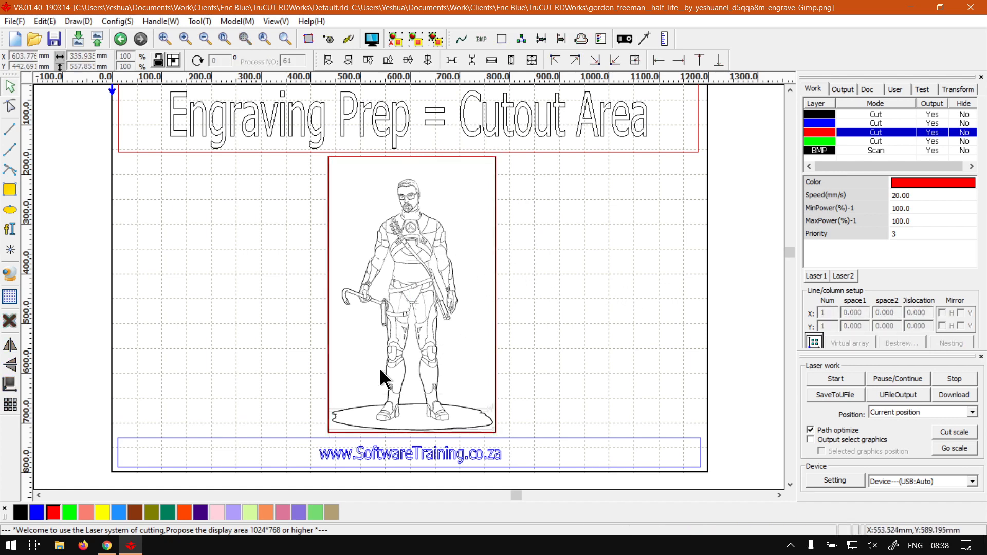
Switch to Chrome and view the softwaretraining.co.za home page of training videos.
left_click(106, 545)
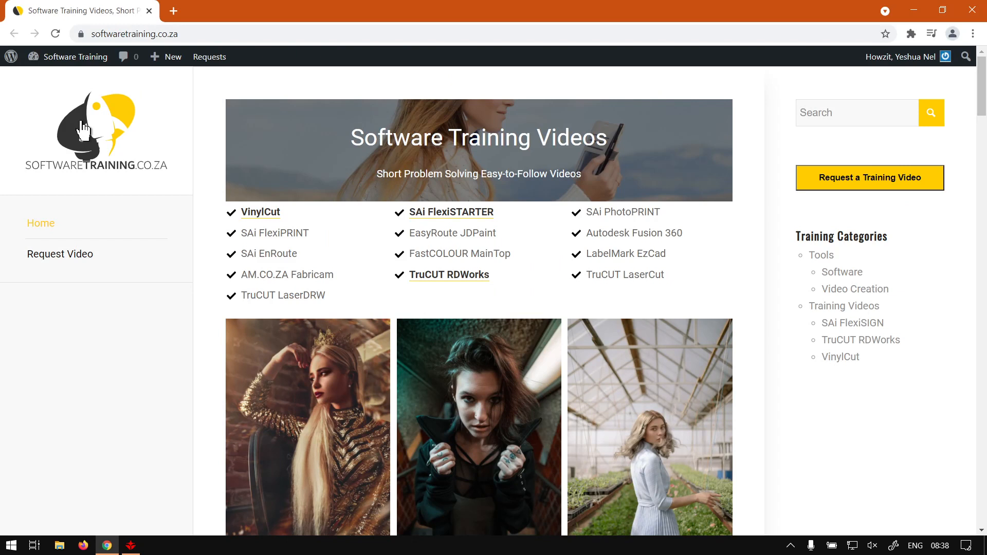
left_click(165, 57)
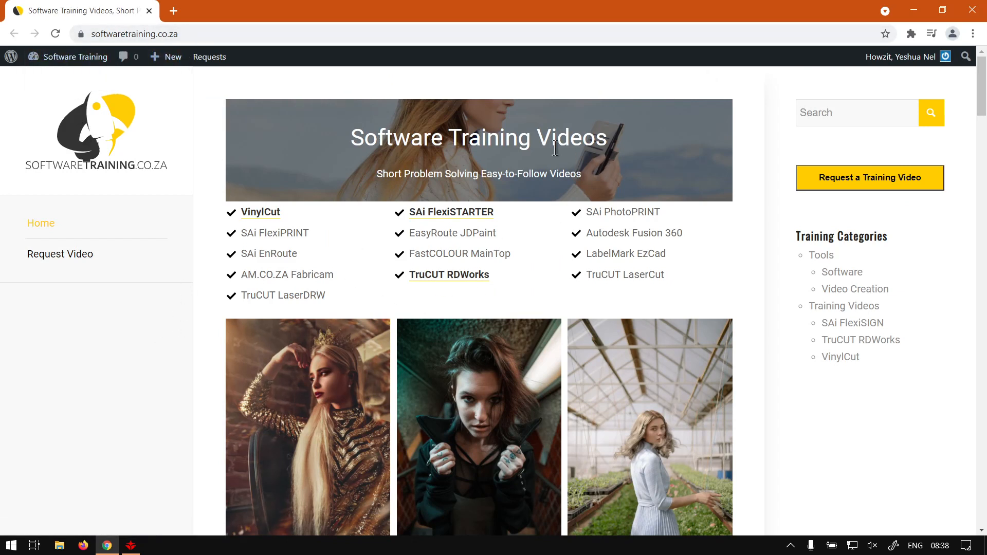
mouse_move(608, 251)
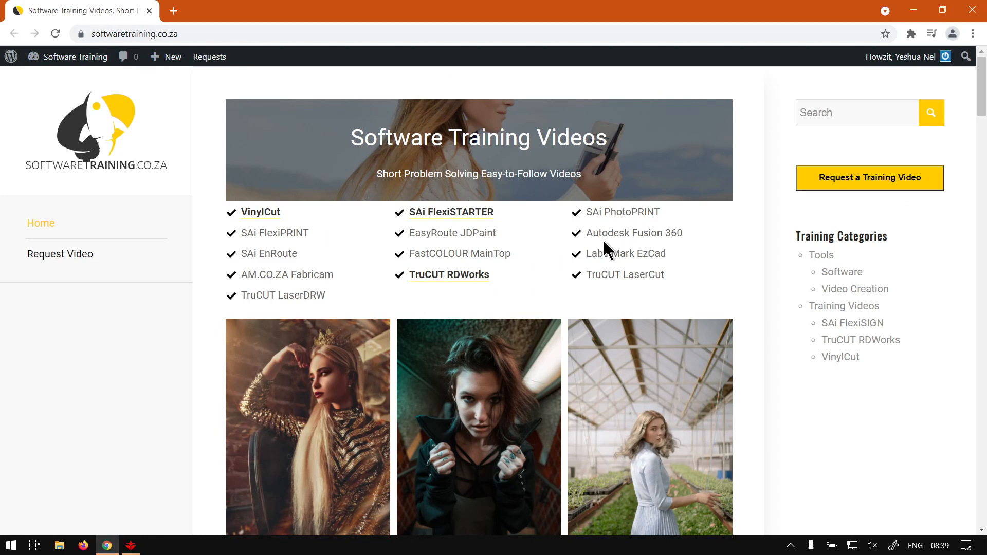
mouse_move(916, 146)
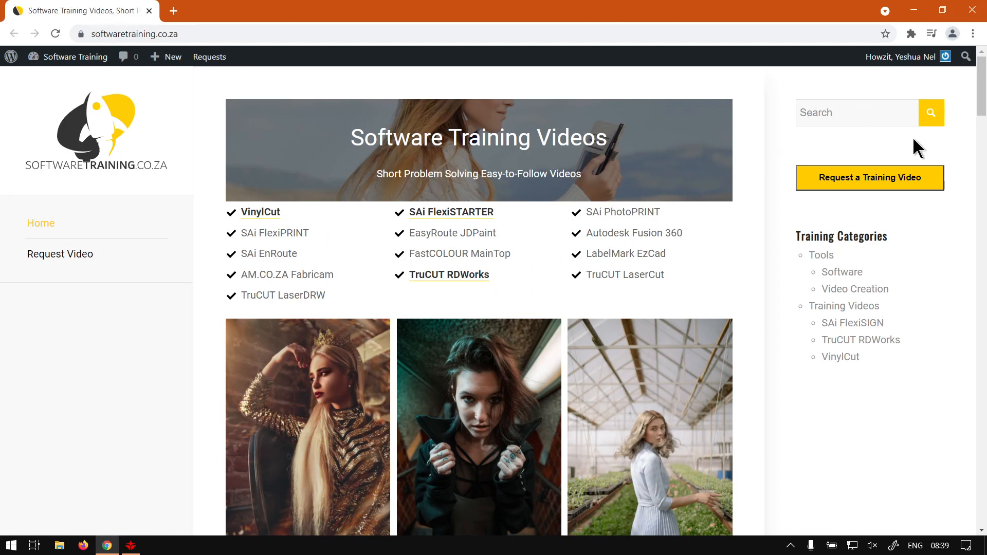
mouse_move(890, 151)
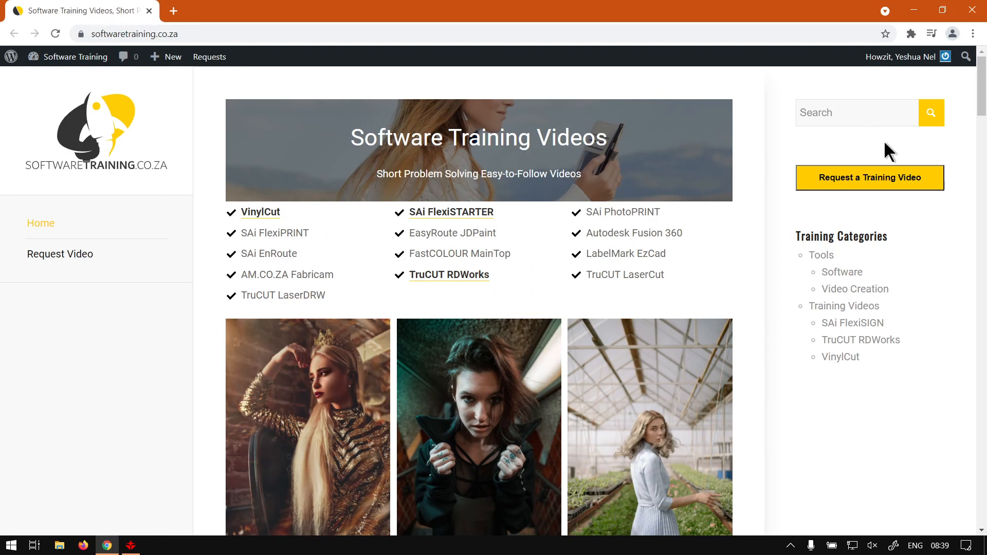
mouse_move(868, 191)
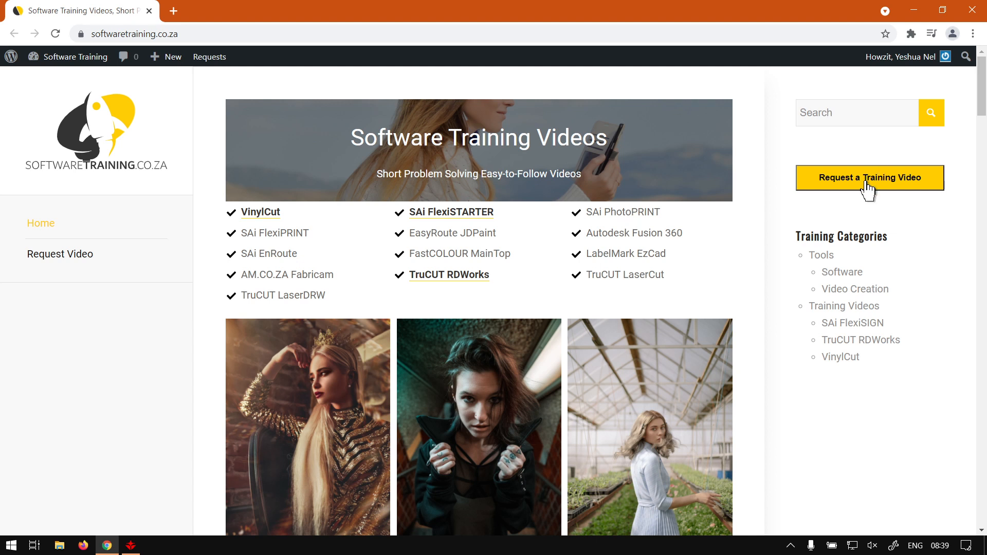
mouse_move(901, 211)
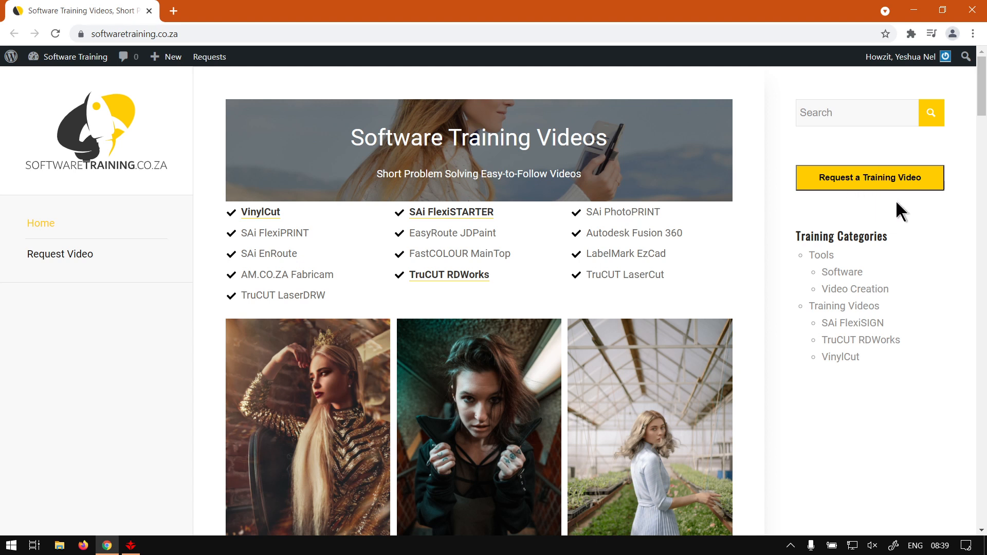
mouse_move(909, 214)
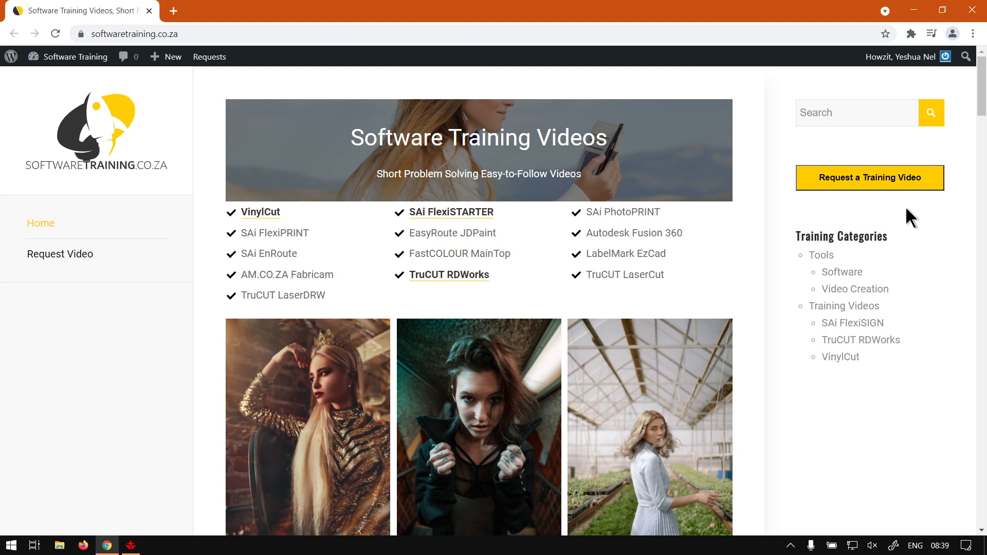
mouse_move(897, 211)
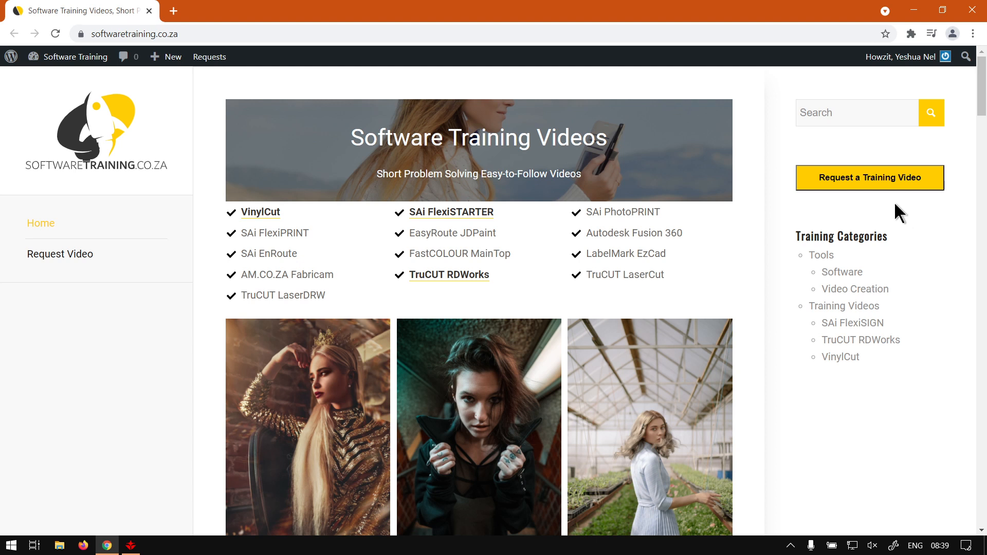